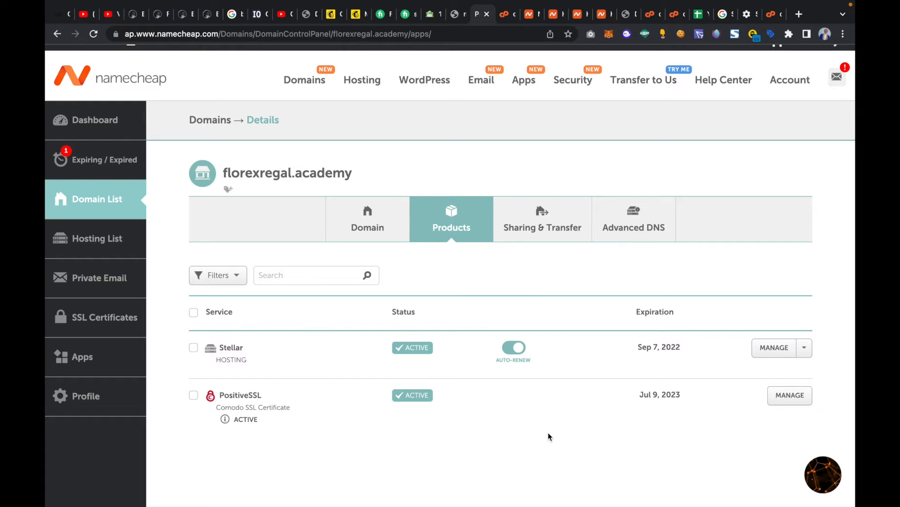
{"action": "mouse_move", "coordinate": [658, 216]}
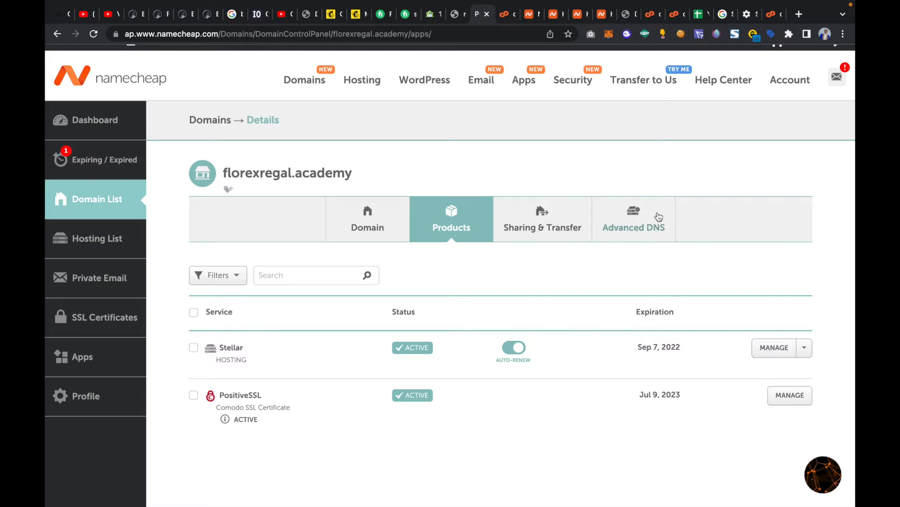
{"action": "mouse_move", "coordinate": [665, 175]}
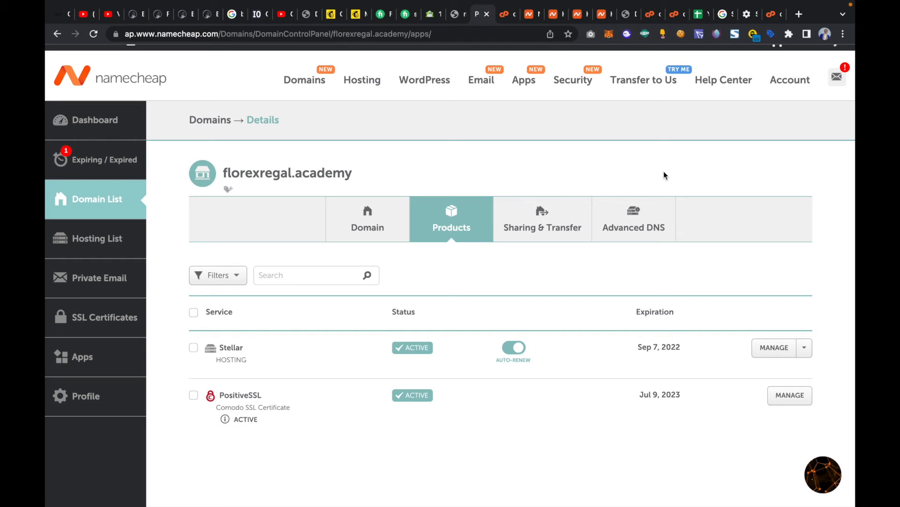
{"action": "mouse_move", "coordinate": [159, 74]}
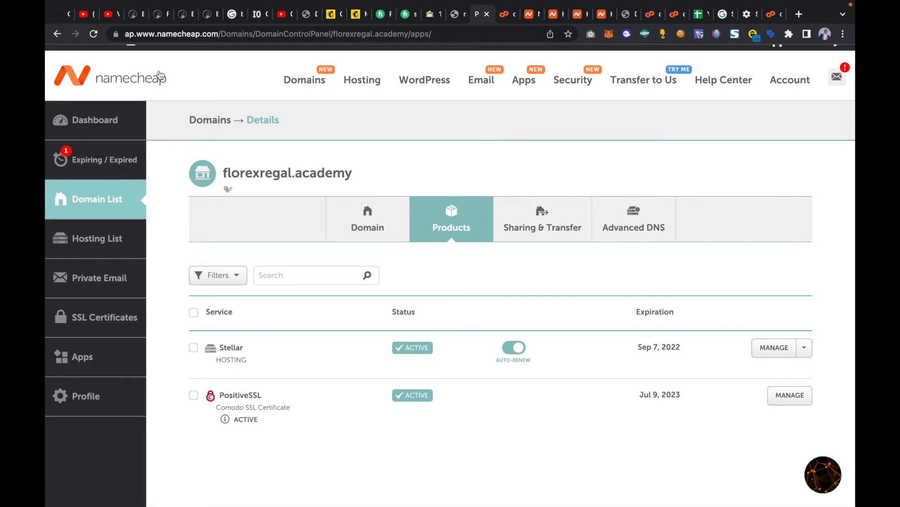
{"action": "mouse_move", "coordinate": [592, 188]}
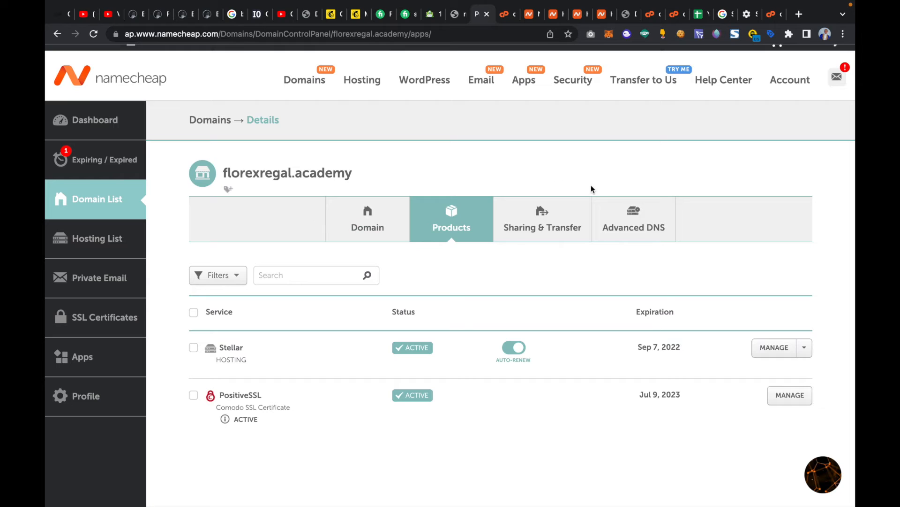
{"action": "mouse_move", "coordinate": [611, 175]}
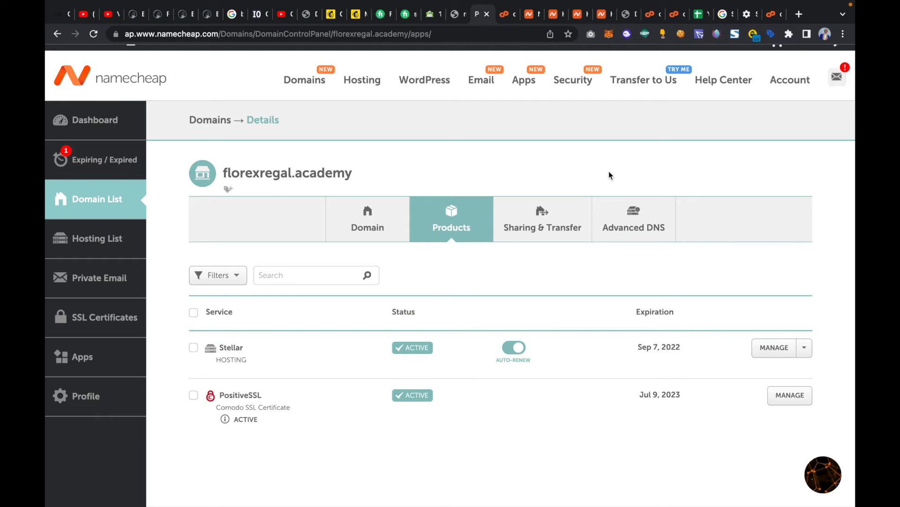
{"action": "mouse_move", "coordinate": [799, 313]}
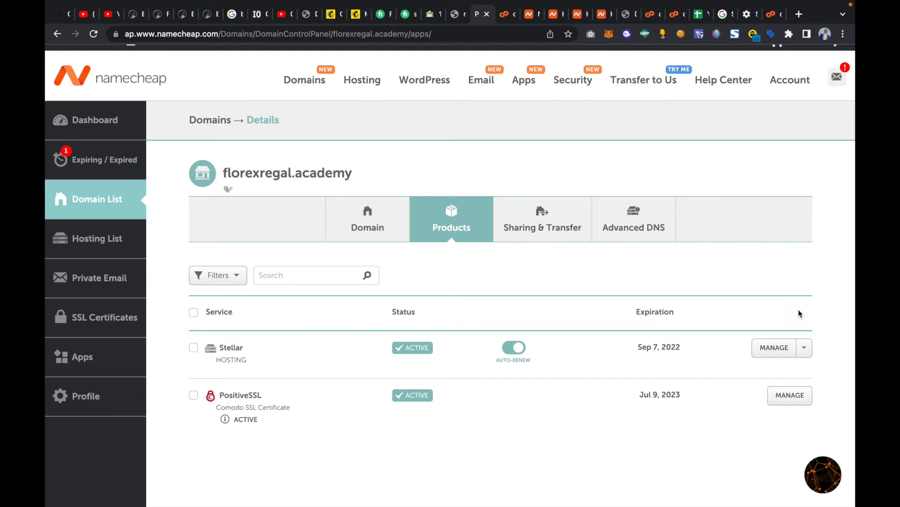
Step: Open cPanel from the Stellar hosting plan's MANAGE dropdown
{"action": "left_click", "coordinate": [804, 347]}
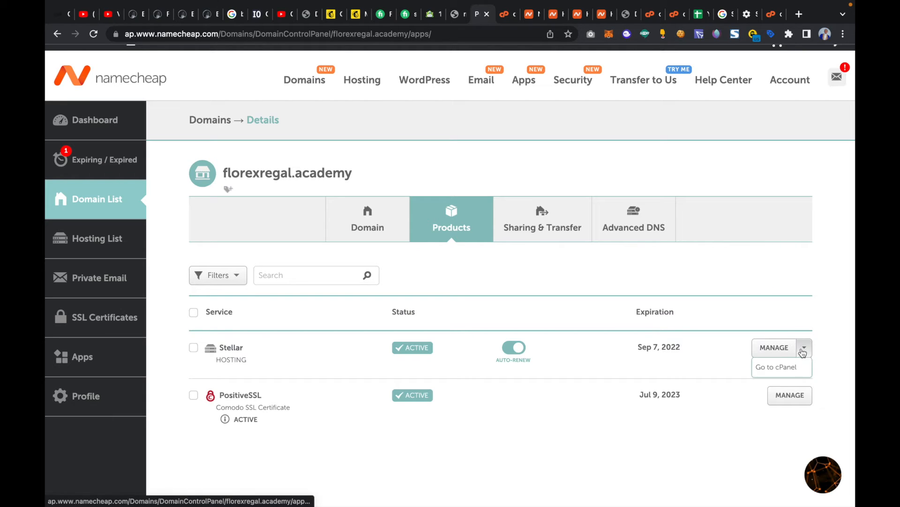
{"action": "left_click", "coordinate": [781, 368]}
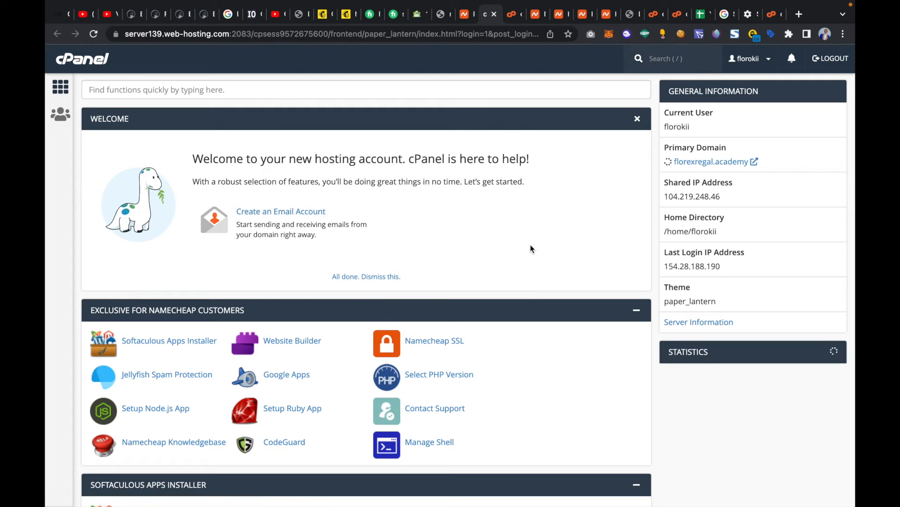
Step: Open Manage Shell under Exclusive for Namecheap Customers
{"action": "scroll", "scroll_direction": "down", "scroll_amount": 3}
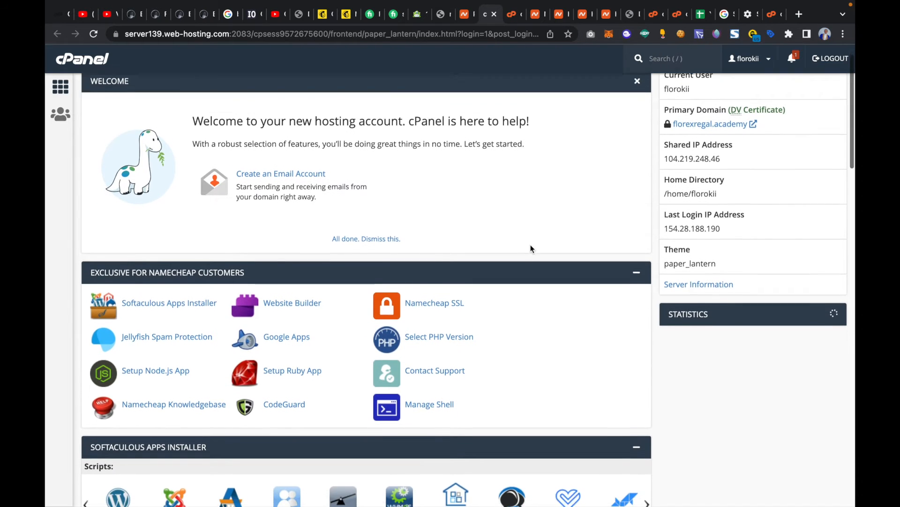
{"action": "scroll", "scroll_direction": "down", "scroll_amount": 3}
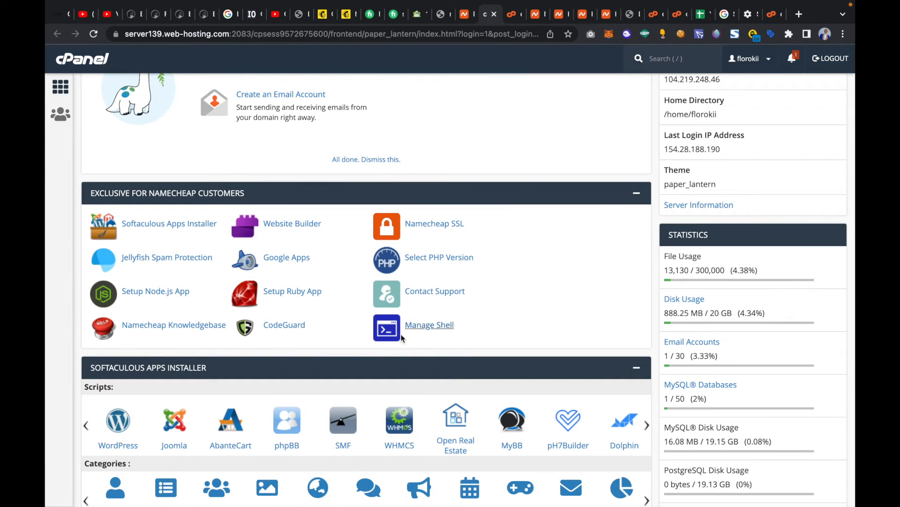
{"action": "mouse_move", "coordinate": [433, 329]}
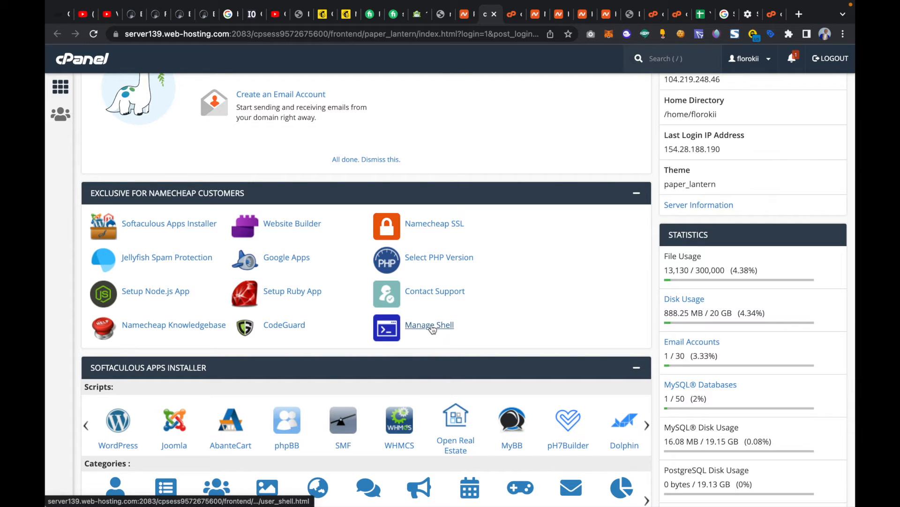
{"action": "left_click", "coordinate": [430, 325]}
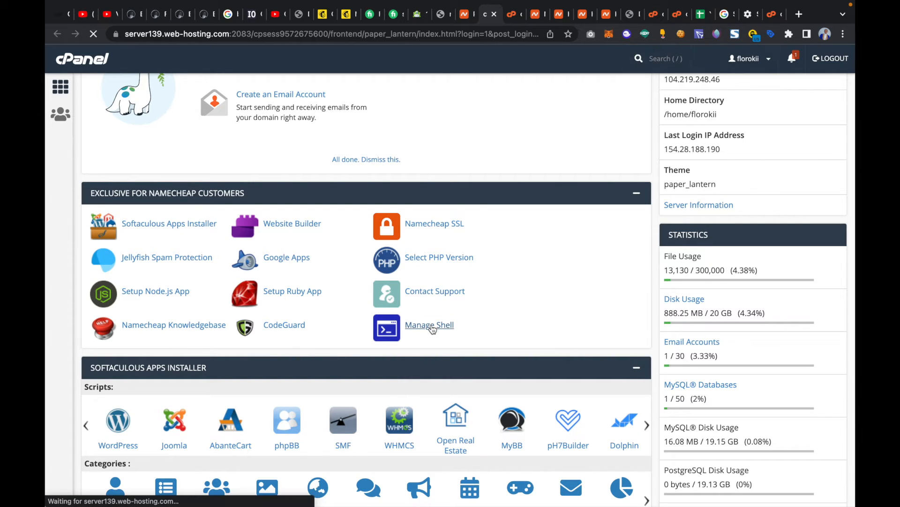
{"action": "left_click", "coordinate": [429, 324]}
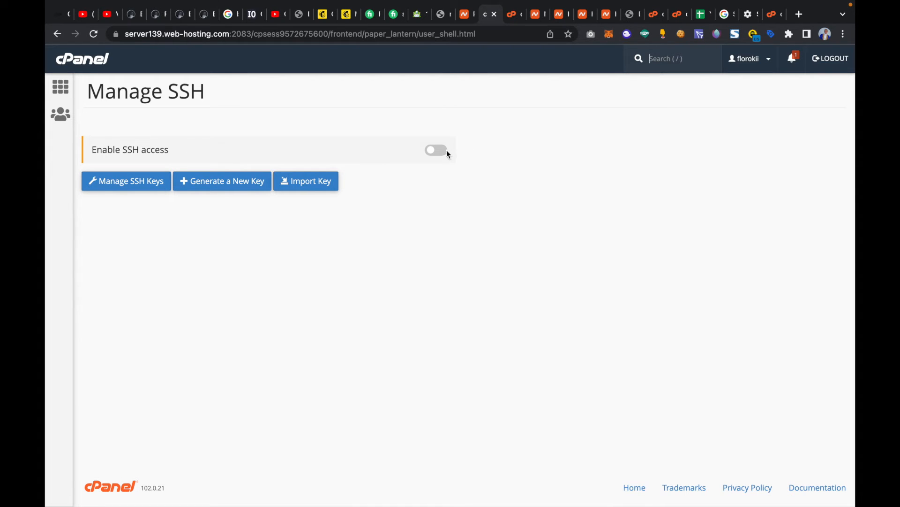
Step: Turn on Enable SSH access and select the SSH login username
{"action": "left_click", "coordinate": [436, 150]}
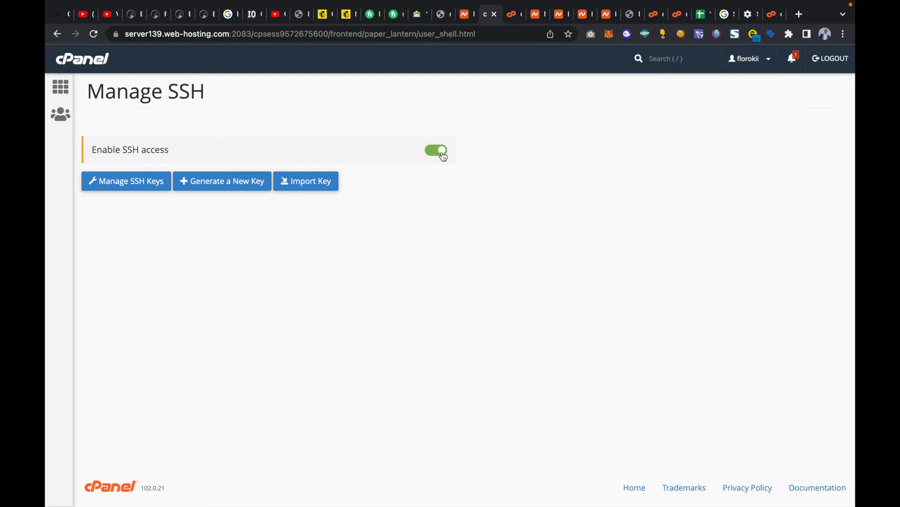
{"action": "left_click", "coordinate": [436, 151]}
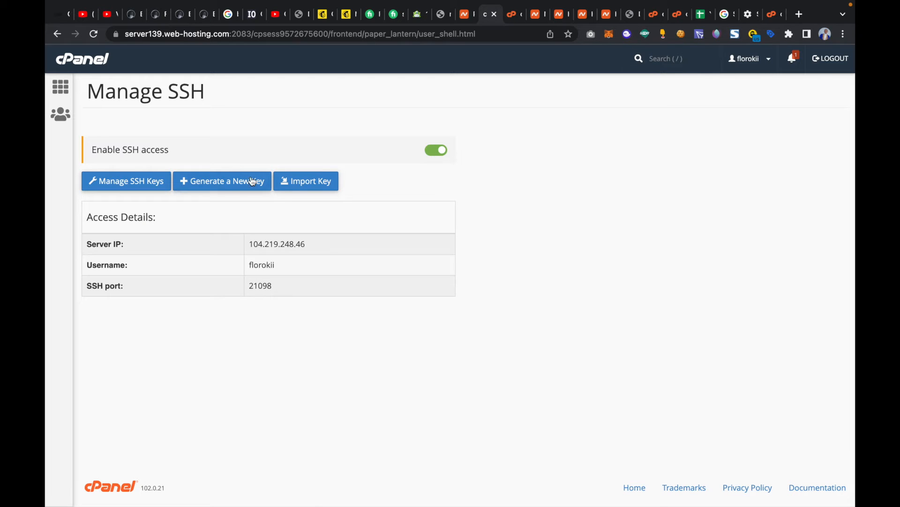
{"action": "mouse_move", "coordinate": [186, 185]}
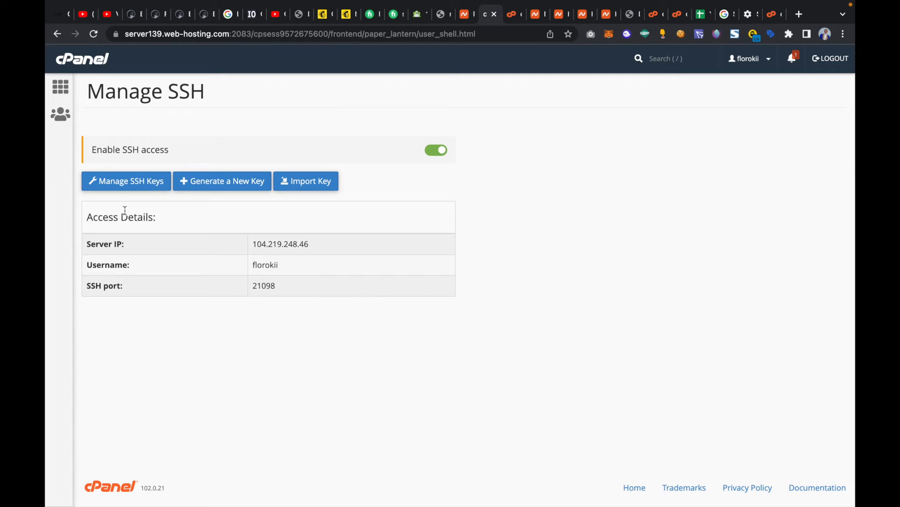
{"action": "mouse_move", "coordinate": [128, 246]}
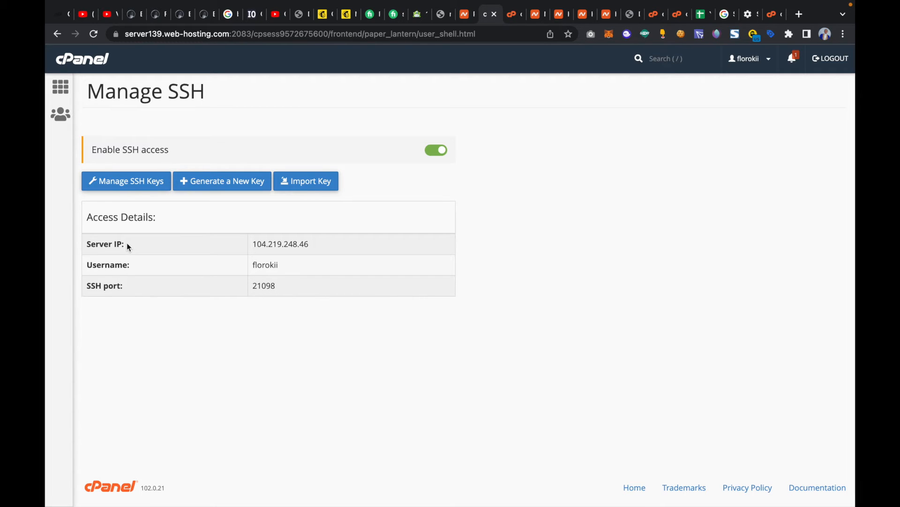
{"action": "mouse_move", "coordinate": [136, 248]}
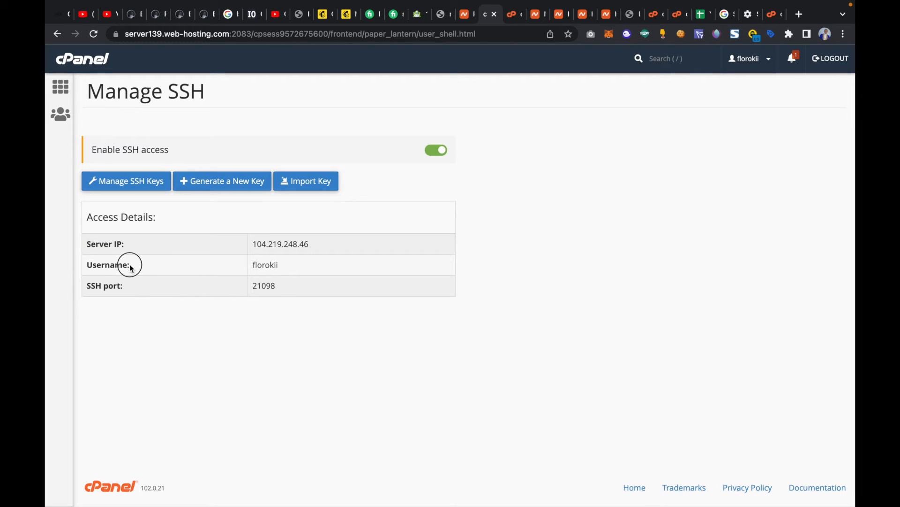
{"action": "double_click", "coordinate": [104, 285]}
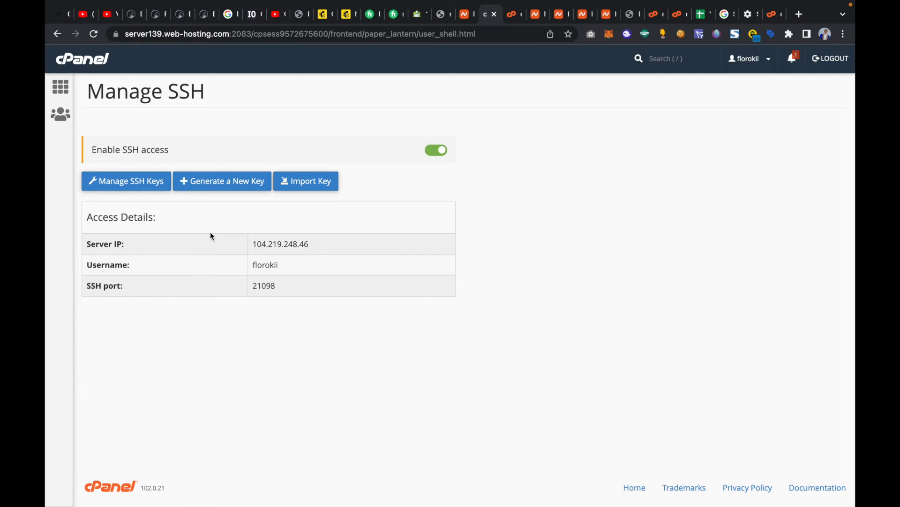
{"action": "mouse_move", "coordinate": [387, 222]}
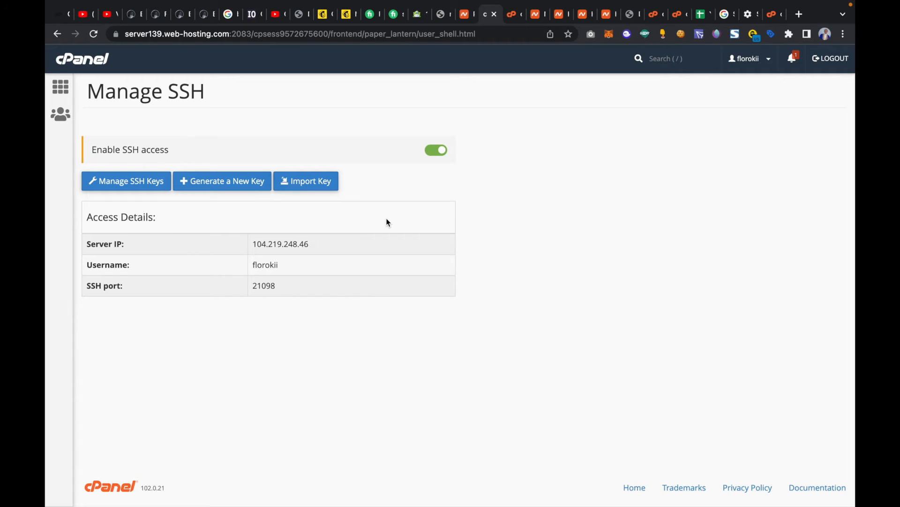
{"action": "mouse_move", "coordinate": [552, 366]}
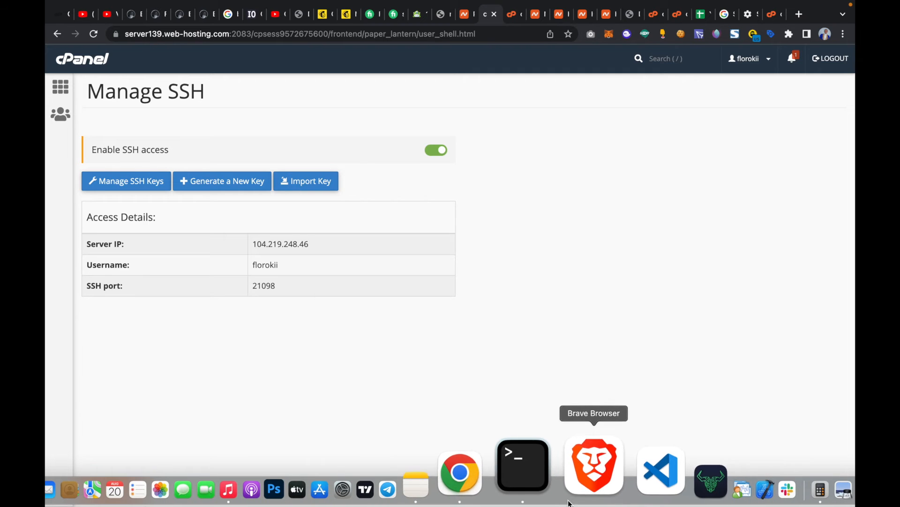
{"action": "left_click", "coordinate": [522, 466]}
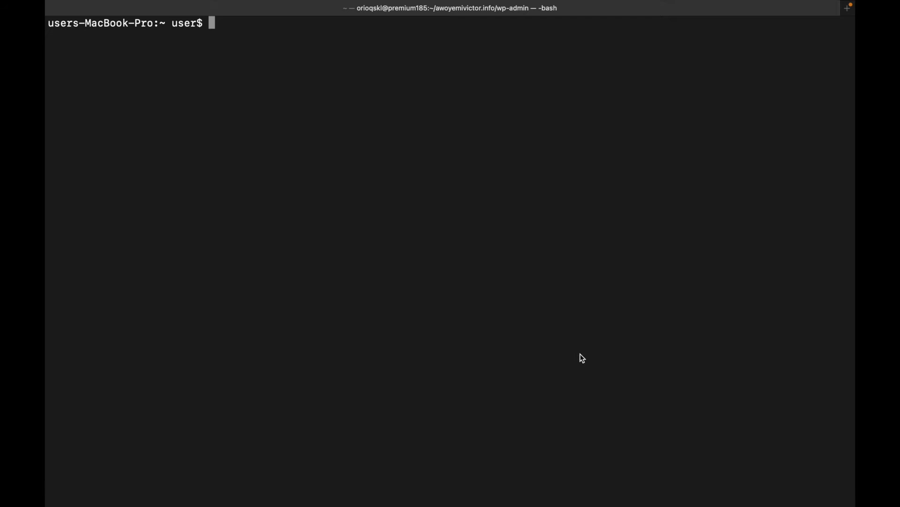
{"action": "type", "text": "ssh florokii@104.219.248.46 -p21098"}
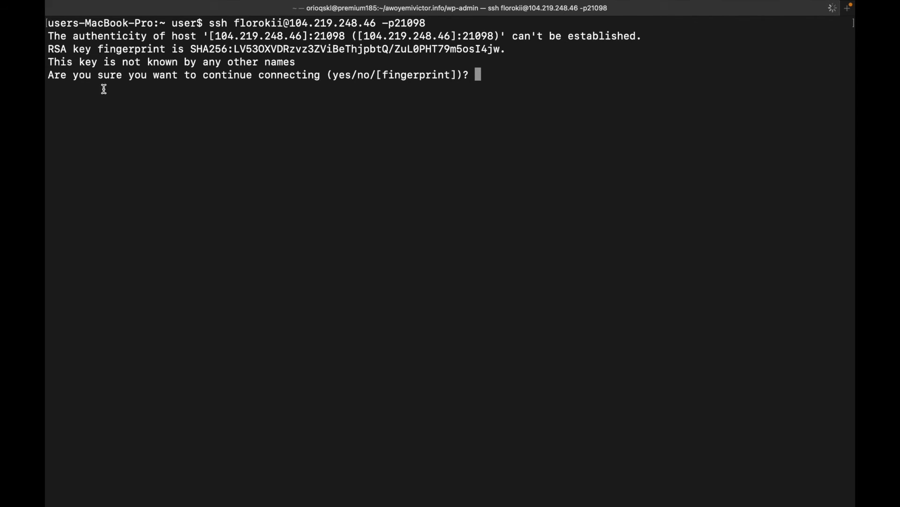
{"action": "mouse_move", "coordinate": [479, 78]}
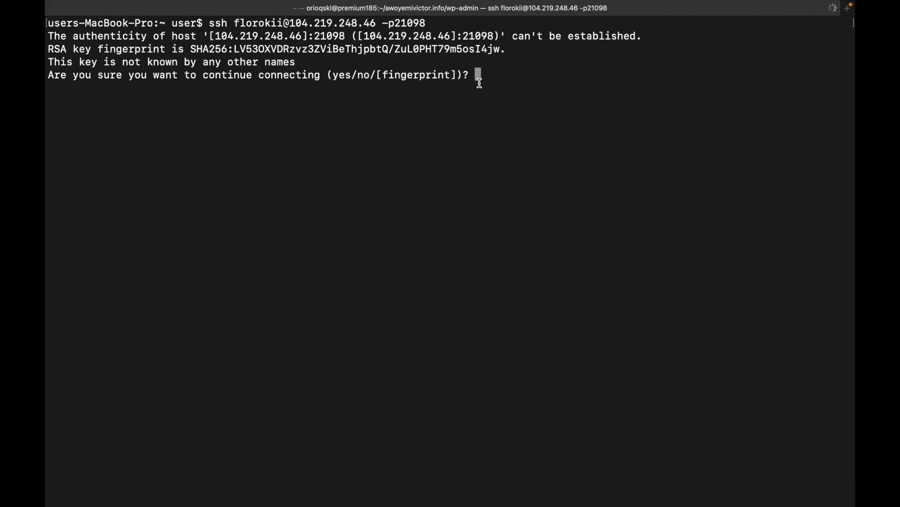
Step: Accept the server's host key with yes and log in with the account password
{"action": "type", "text": "ye"}
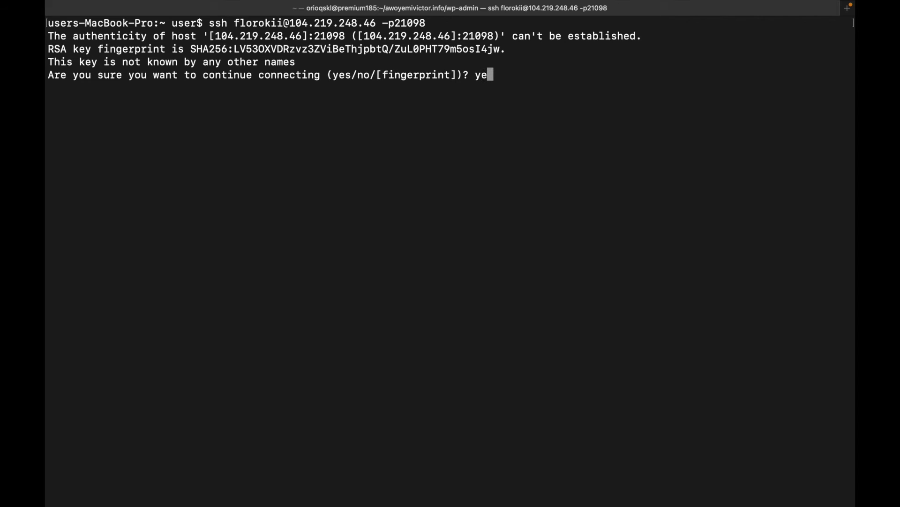
{"action": "key", "text": "Enter"}
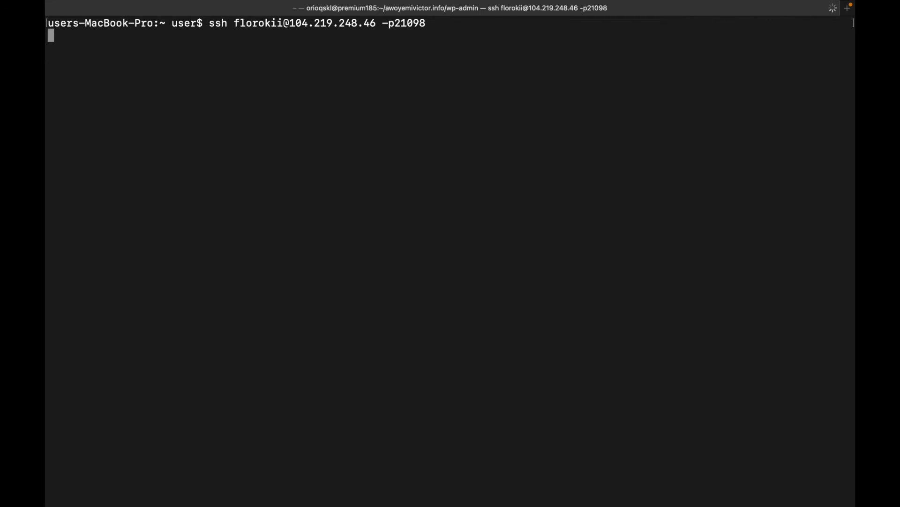
{"action": "key", "text": "Return"}
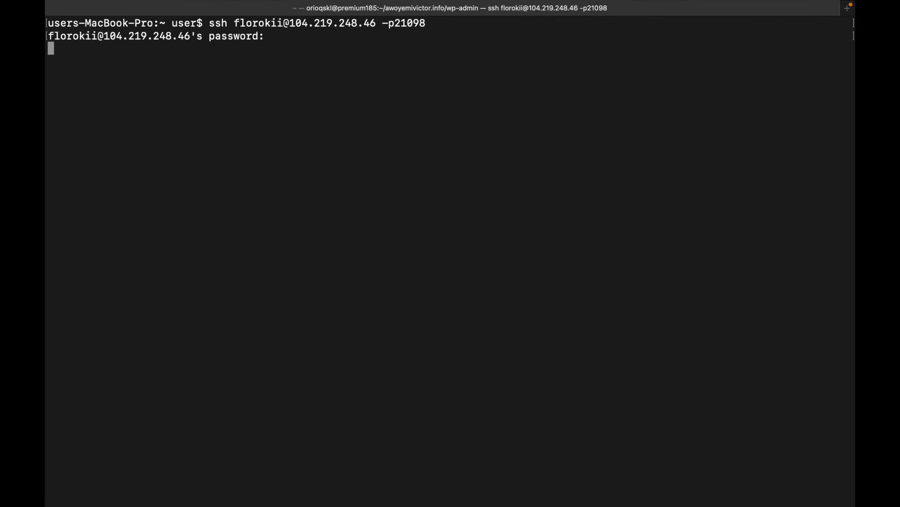
{"action": "key", "text": "Enter"}
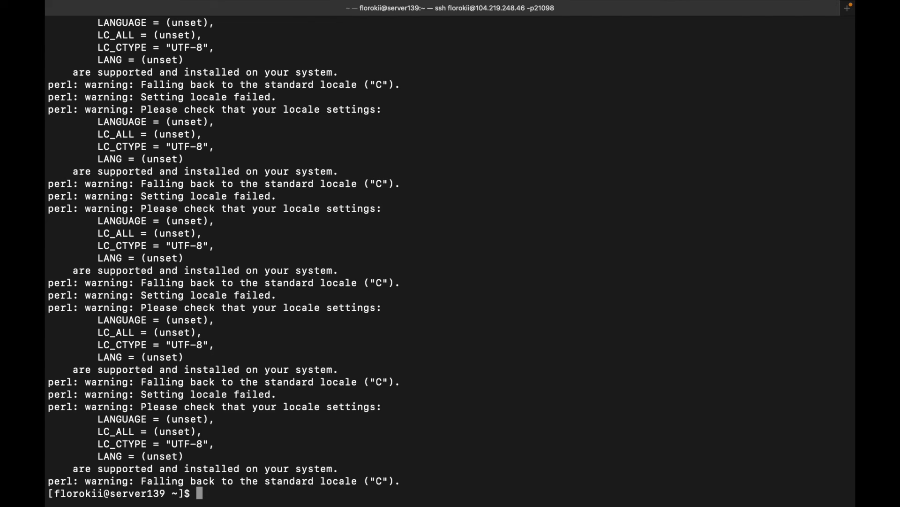
Step: Run ls, cd public_html, then ls to show the WordPress files
{"action": "type", "text": "ls"}
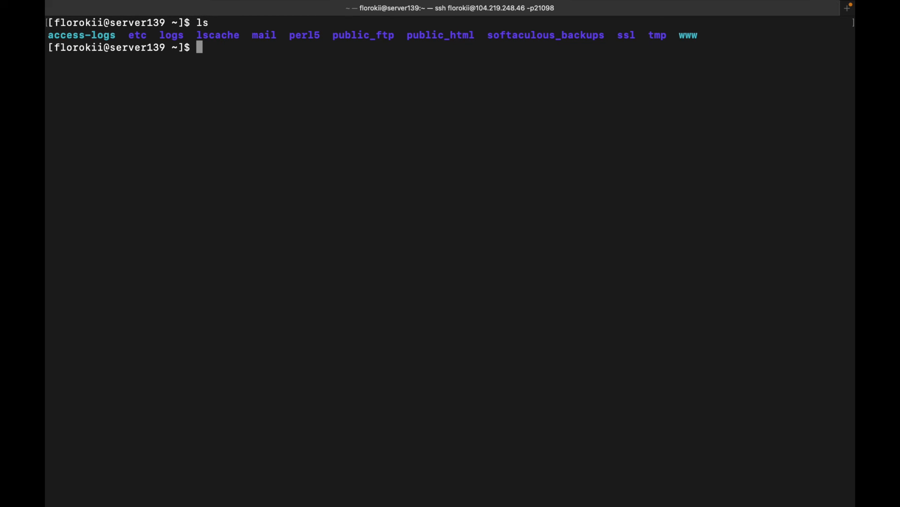
{"action": "type", "text": "cd"}
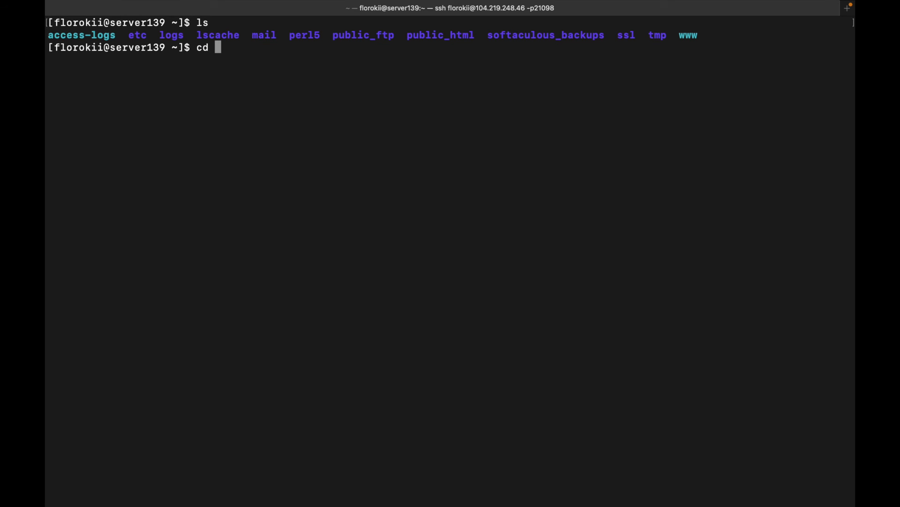
{"action": "type", "text": "publi"}
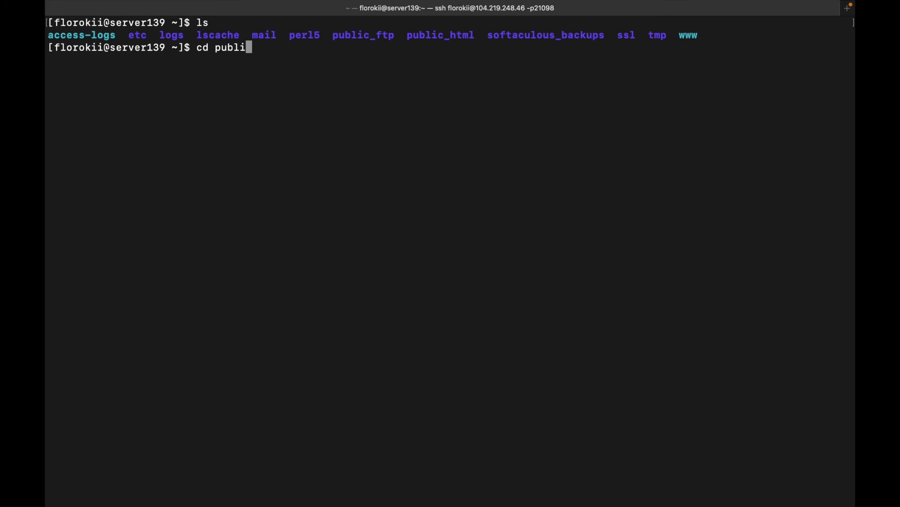
{"action": "type", "text": "c_html"}
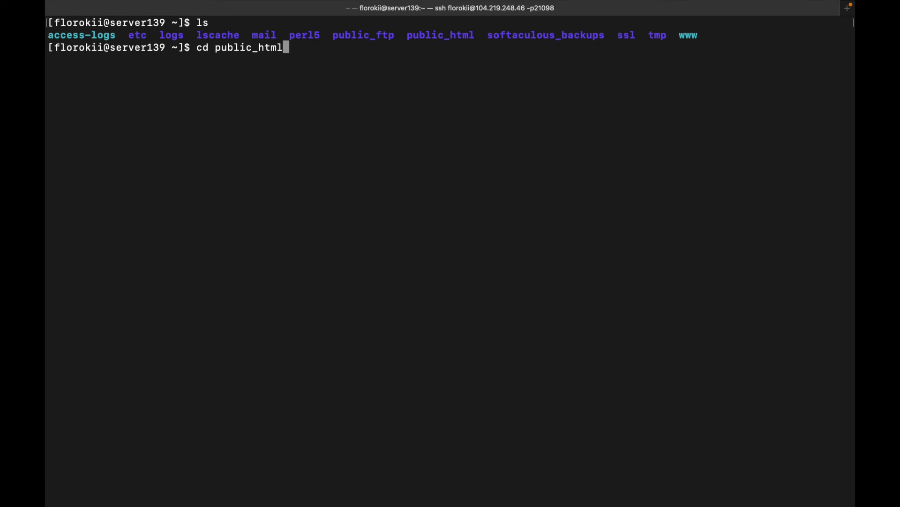
{"action": "key", "text": "Enter"}
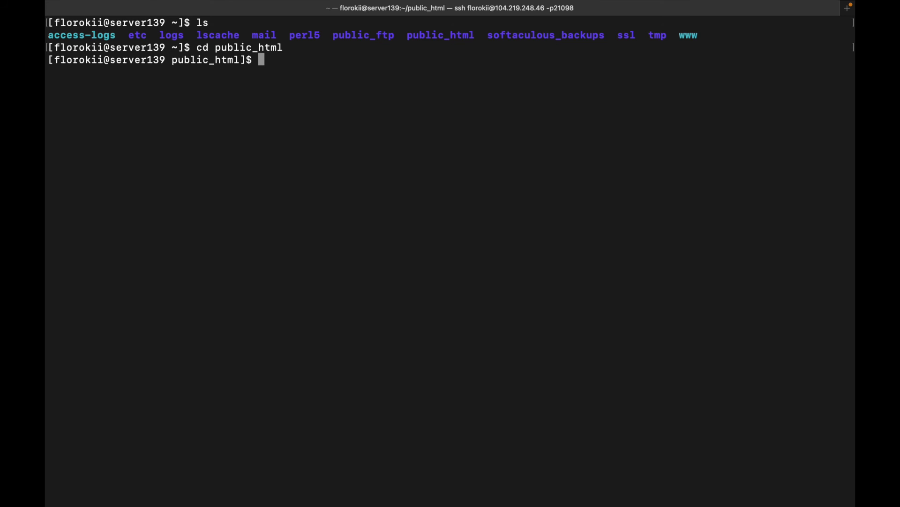
{"action": "type", "text": "ls"}
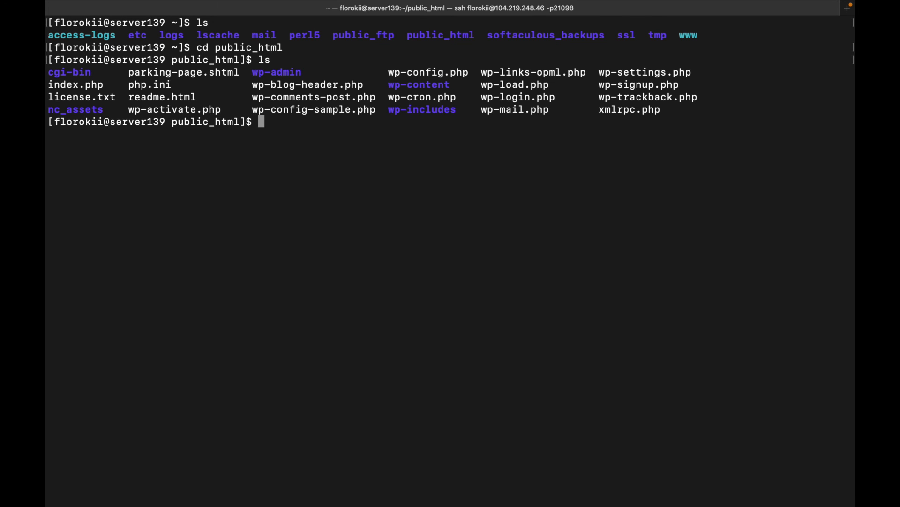